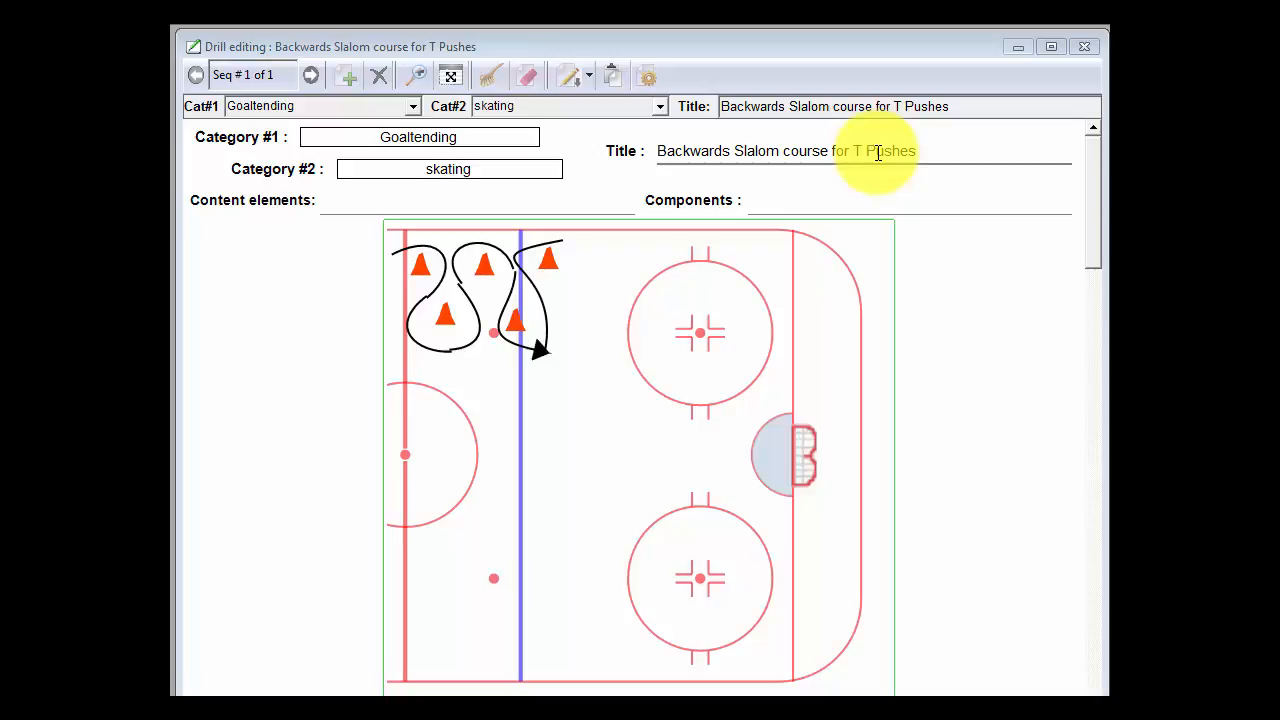
pyautogui.moveTo(398, 265)
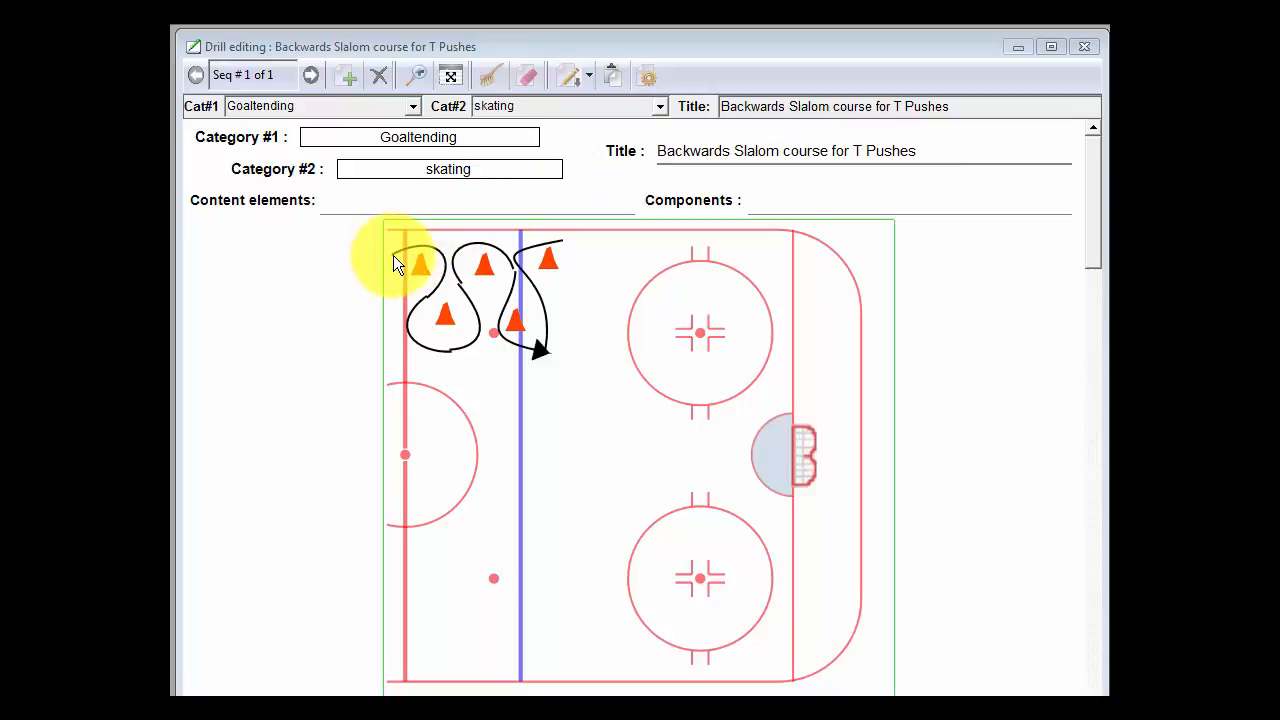